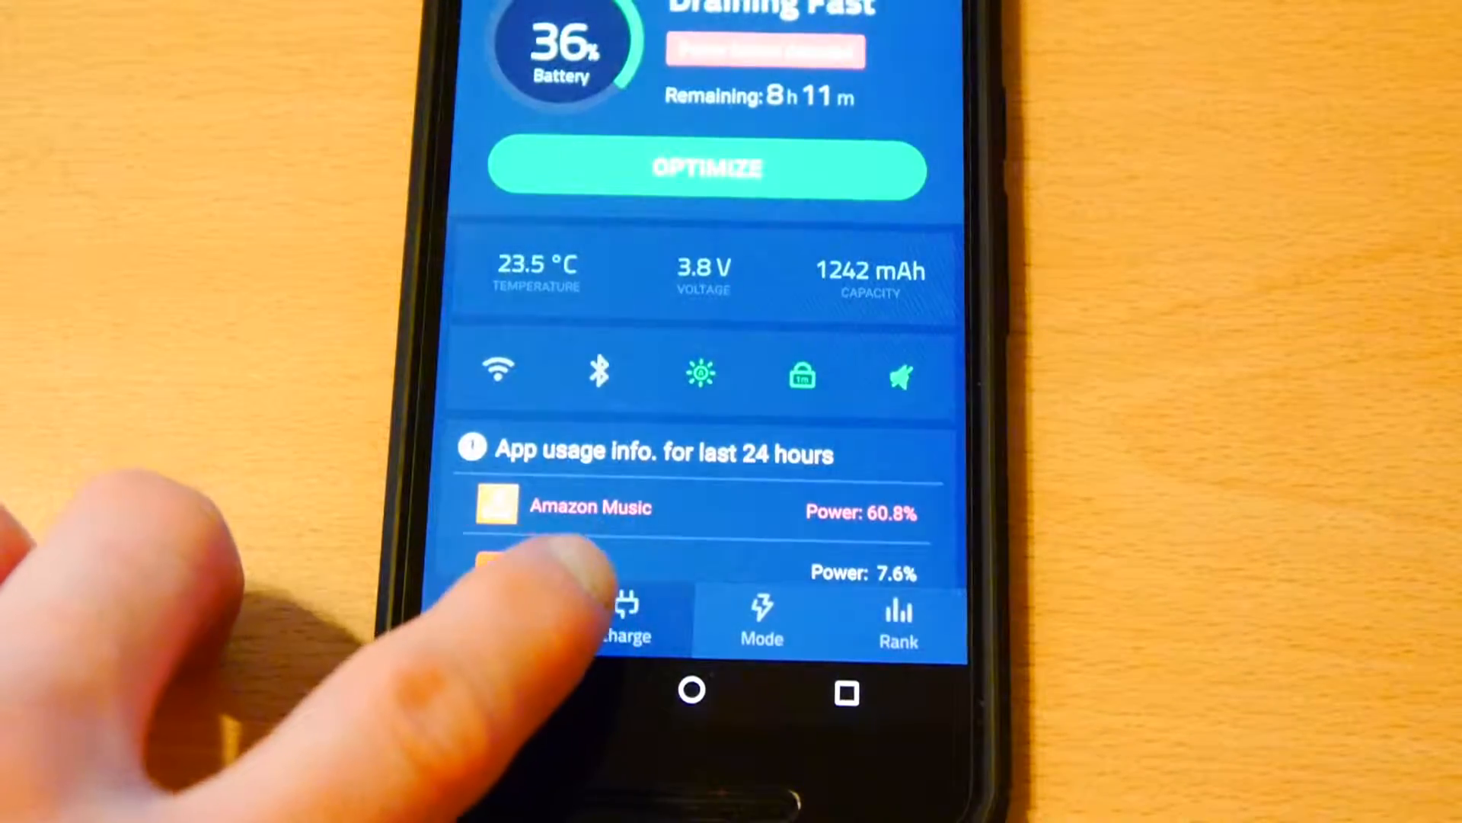
Step: Show the Charge screen with 36% battery, 'Please charge' and the Charge History entry
{"action": "left_click", "coordinate": [626, 622]}
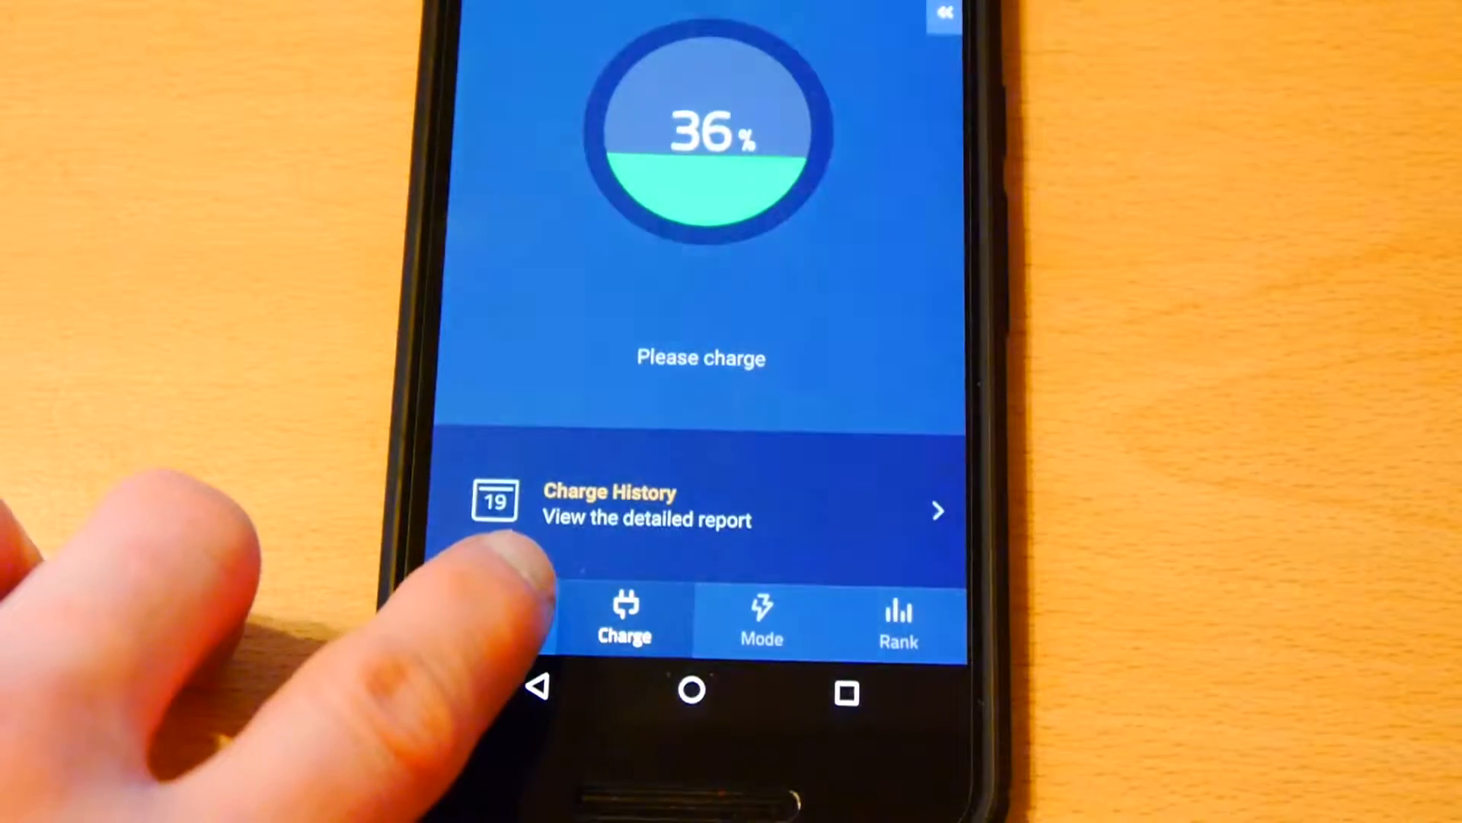